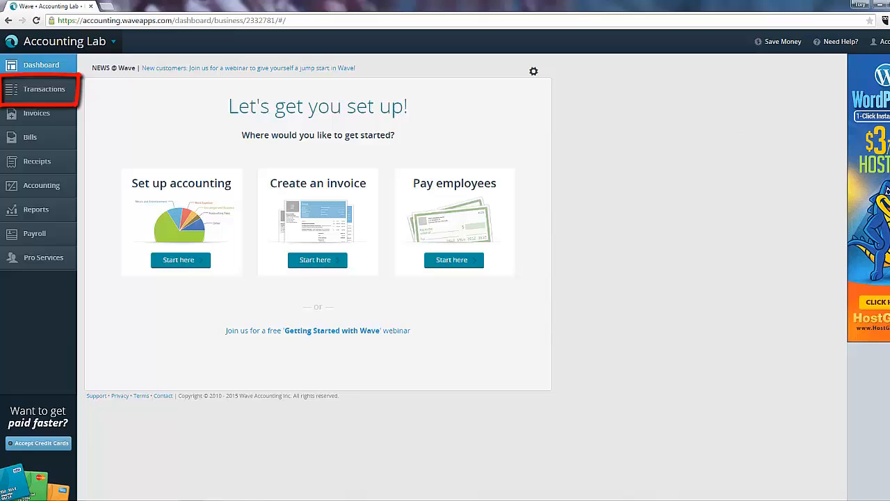
Step: Go to the Transactions list from the left sidebar, which currently shows no entries
click(45, 89)
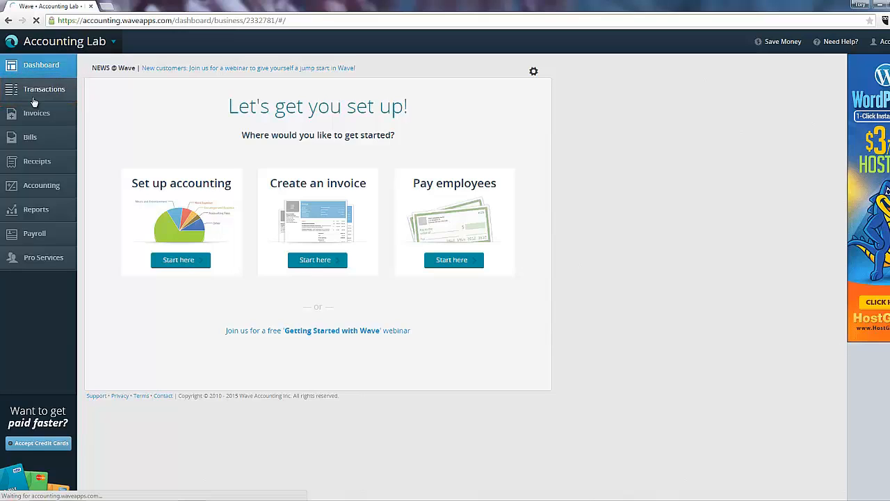
click(45, 89)
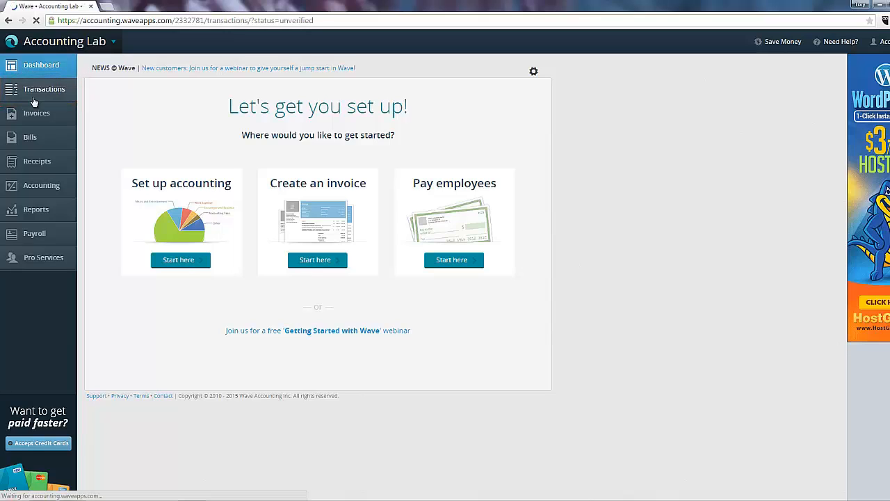
click(45, 89)
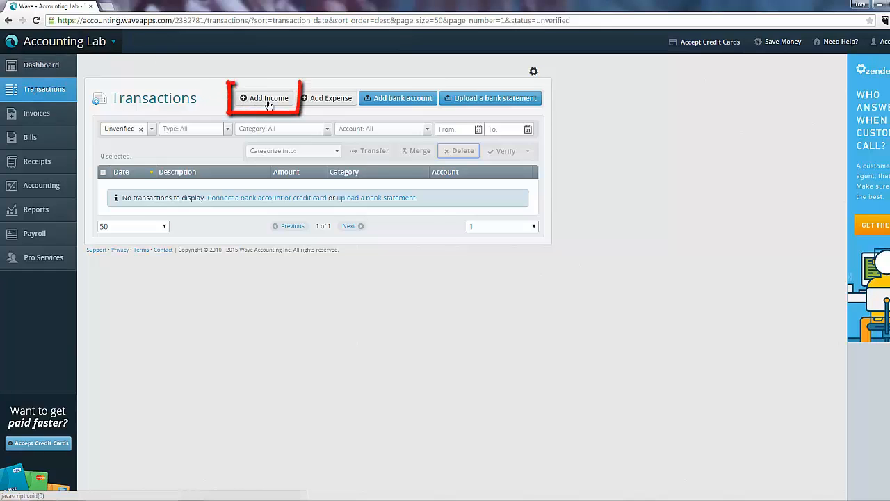
Step: Add a new income transaction described 'Misc Sales' for 100.00 in Cash on Hand
click(267, 97)
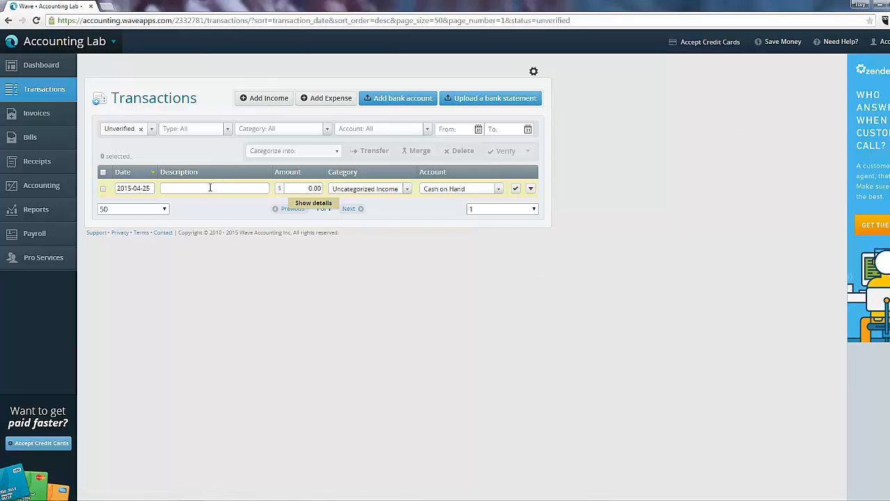
text(Misc Sales)
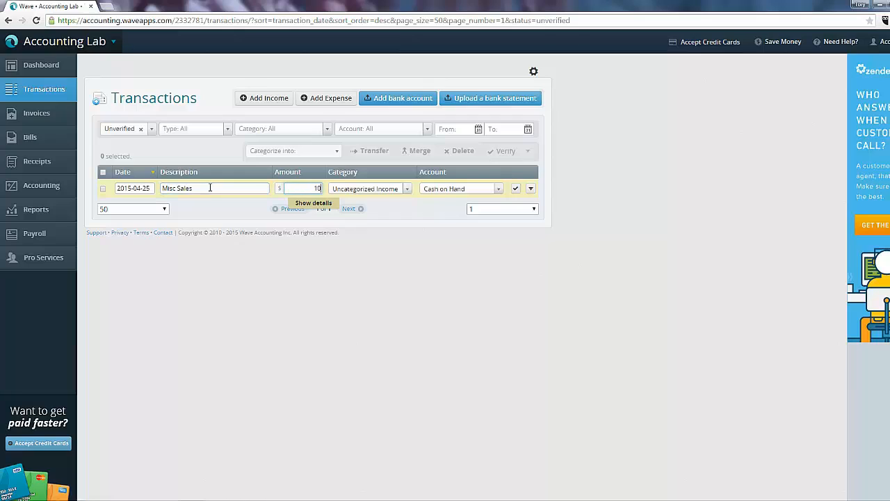
text(100.00)
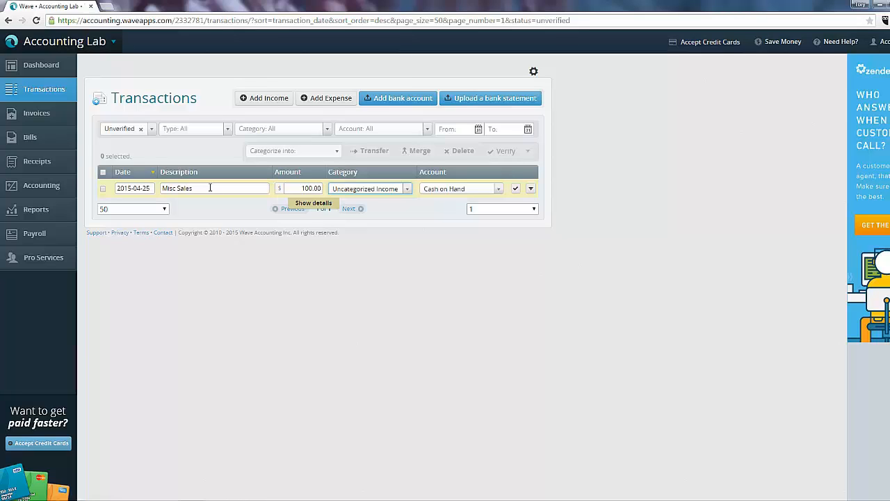
Step: Categorize the 100.00 Misc Sales income as Product Sales under Income
click(406, 190)
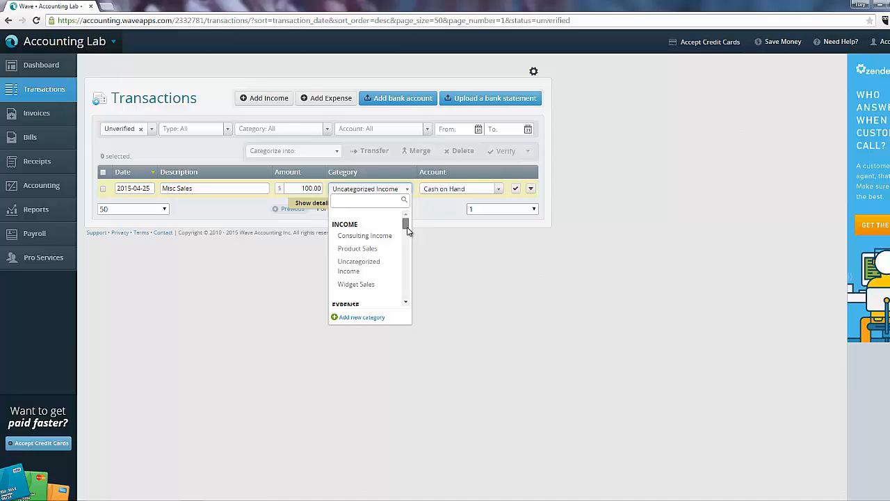
scroll(down, 3)
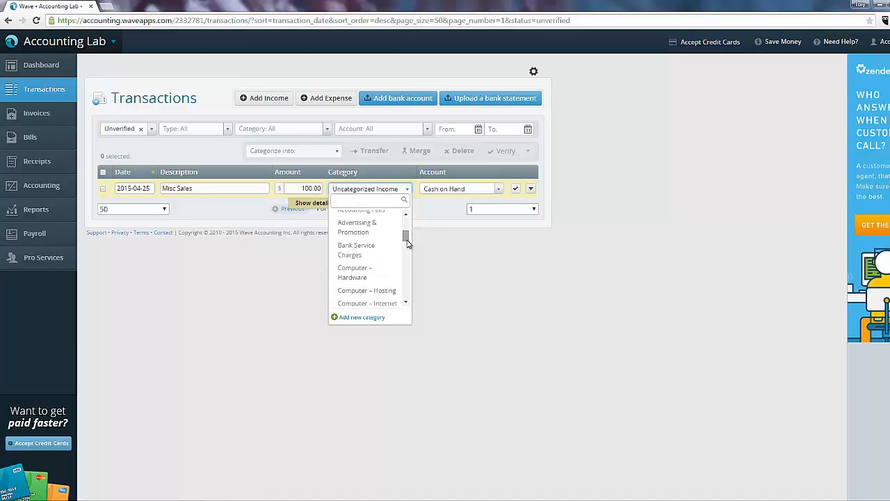
scroll(down, 3)
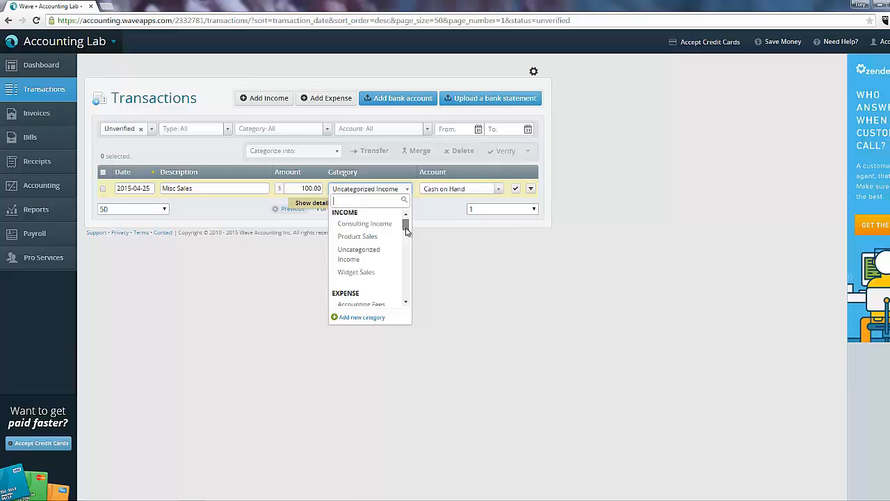
click(357, 237)
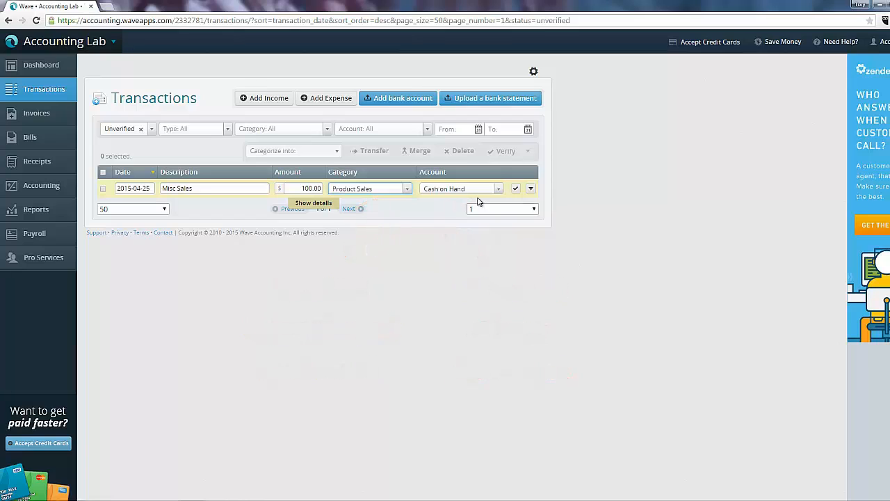
mouse_move(487, 200)
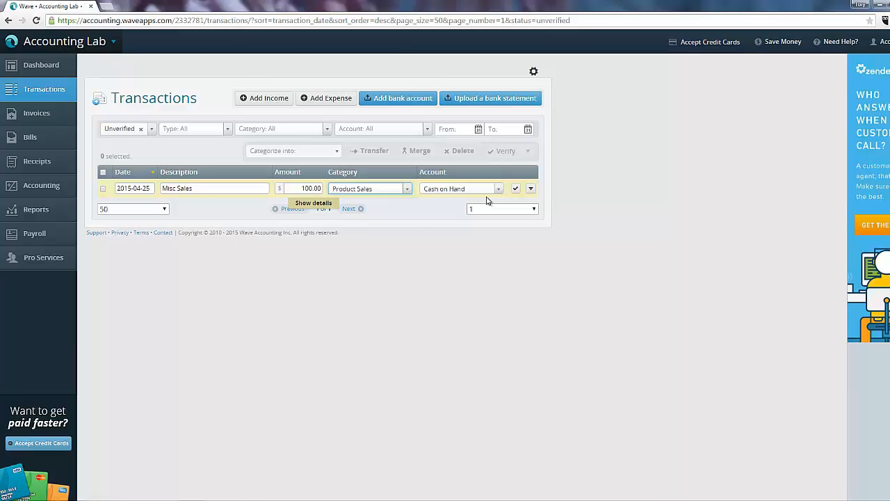
mouse_move(492, 203)
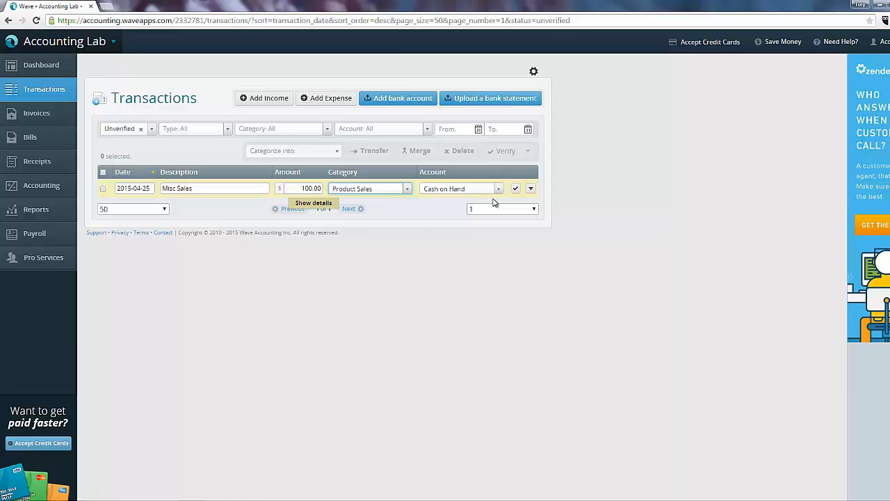
mouse_move(516, 189)
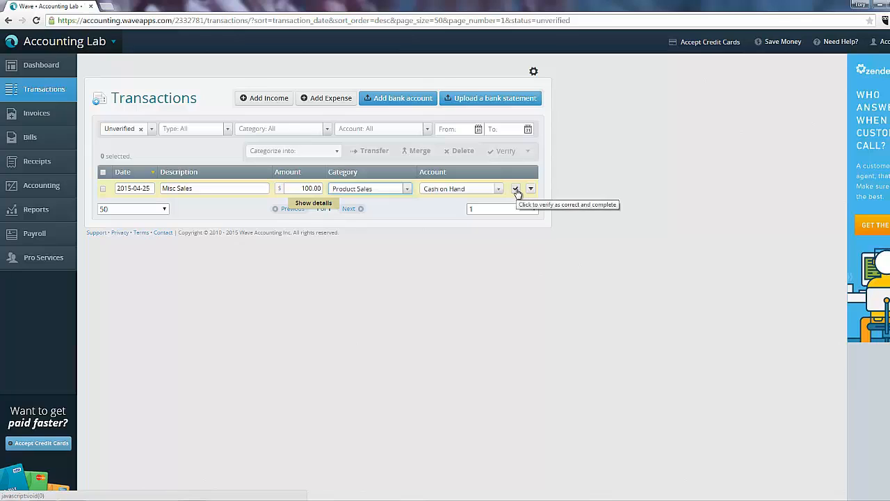
Step: Mark the Misc Sales income as verified so the unverified list reports all transactions verified
click(516, 190)
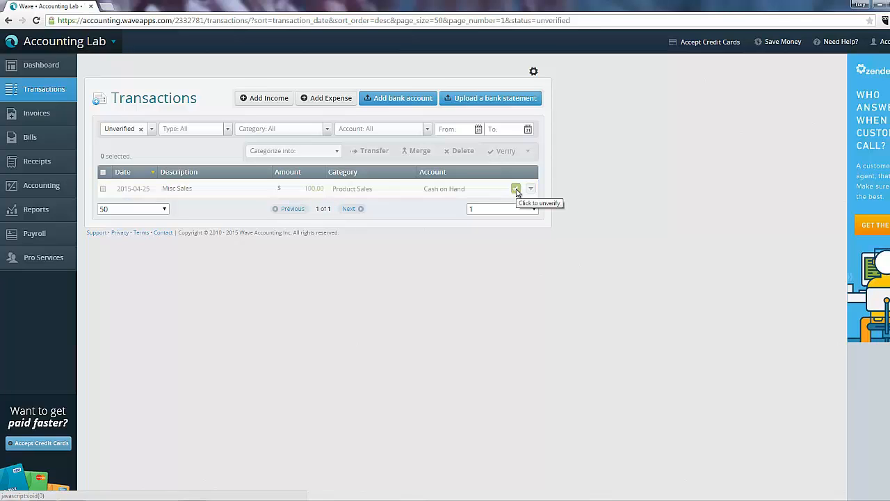
click(516, 189)
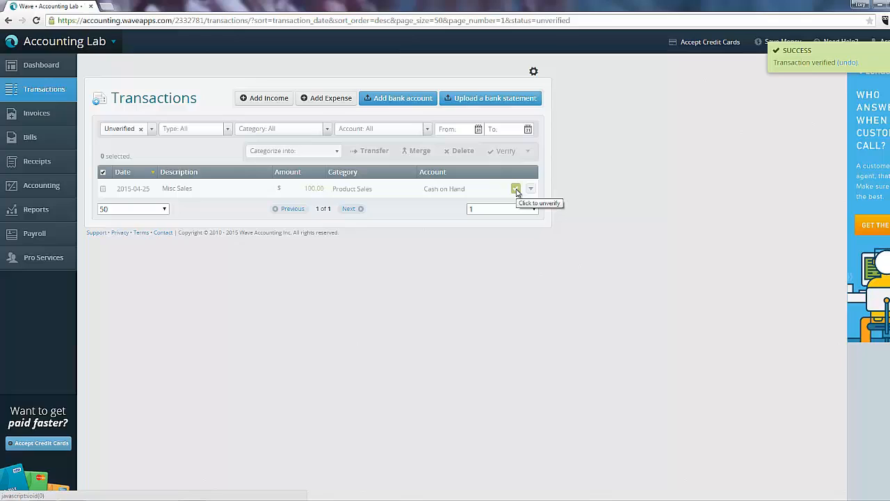
click(516, 189)
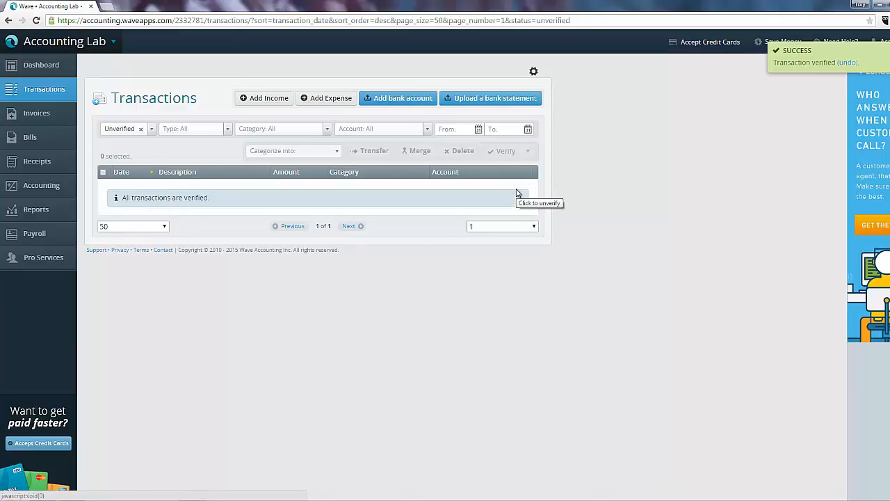
mouse_move(518, 192)
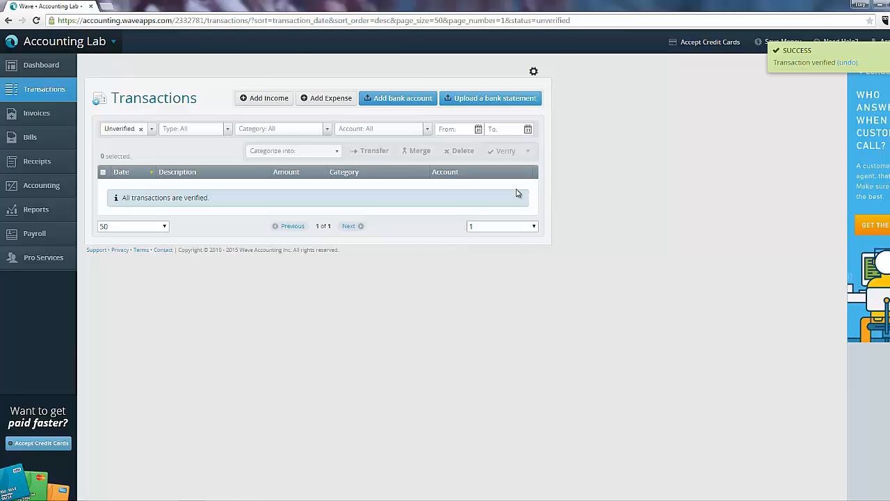
mouse_move(362, 147)
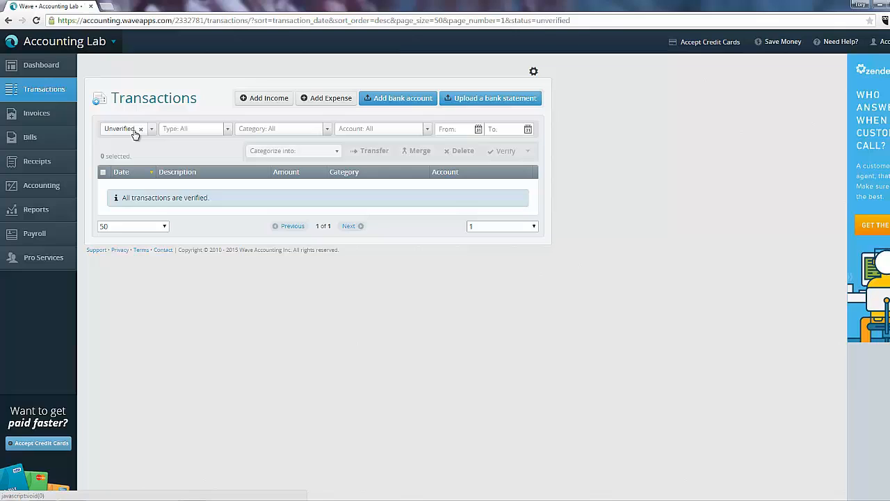
mouse_move(183, 169)
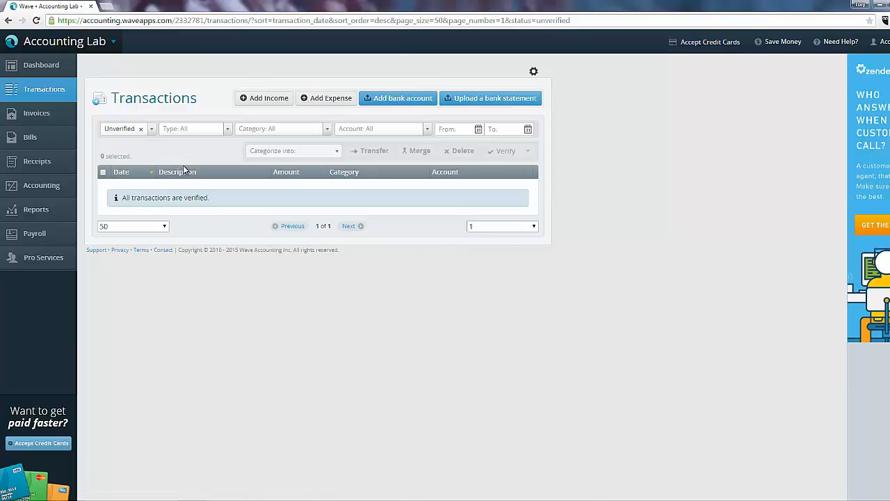
click(128, 128)
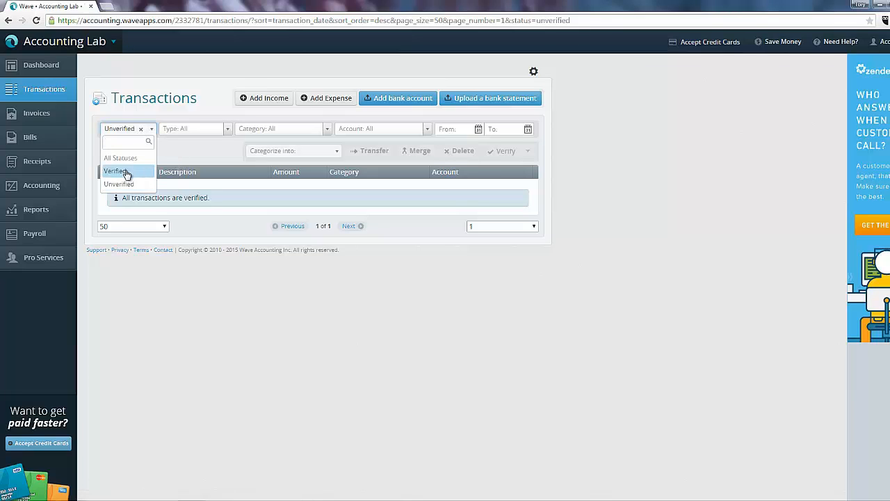
click(114, 172)
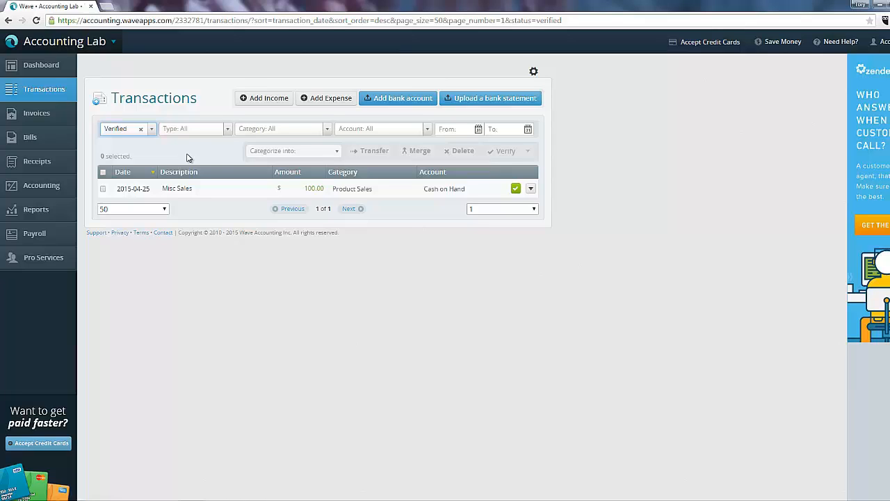
click(128, 128)
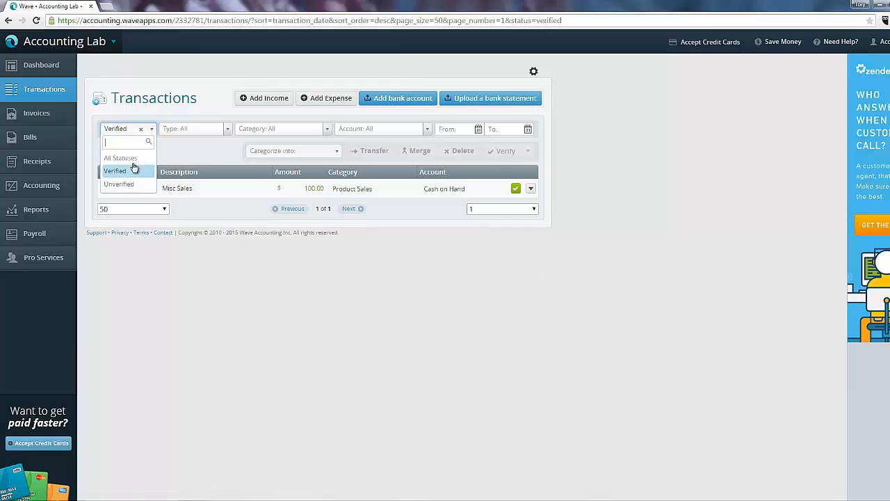
click(118, 183)
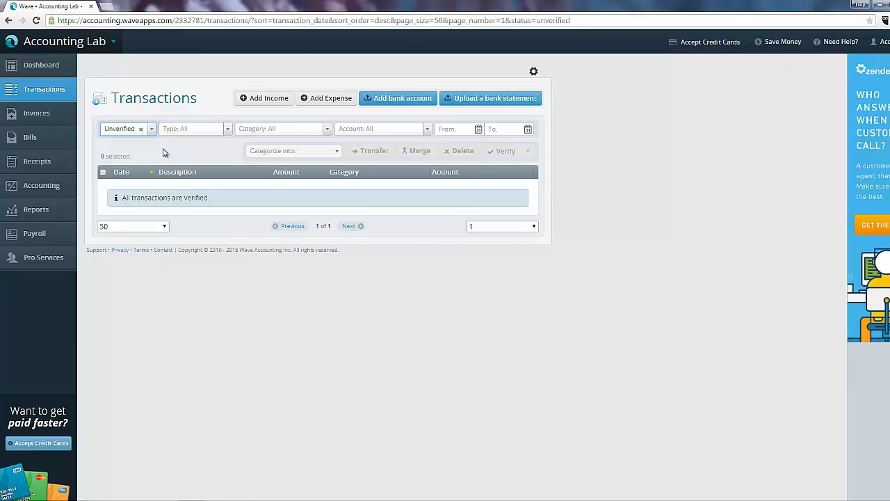
Step: Add a new expense with details expanded, described 'Bought ink for printer' for 90.00
click(325, 97)
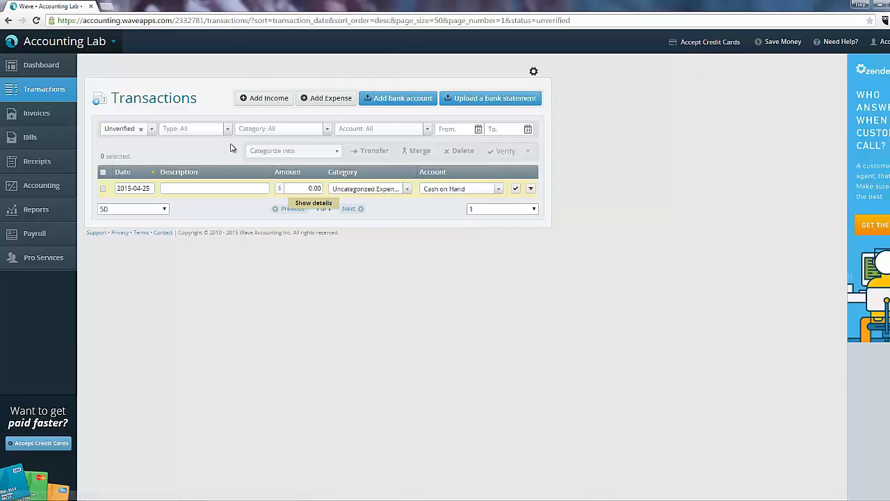
mouse_move(195, 170)
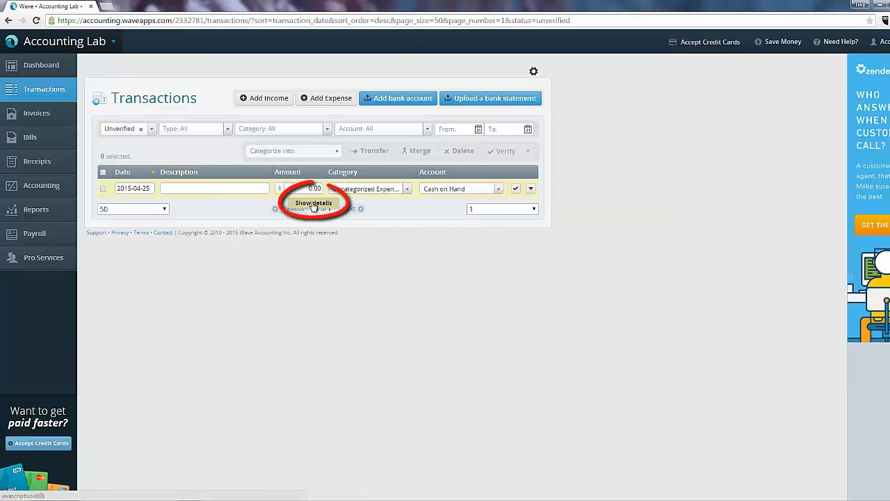
click(313, 203)
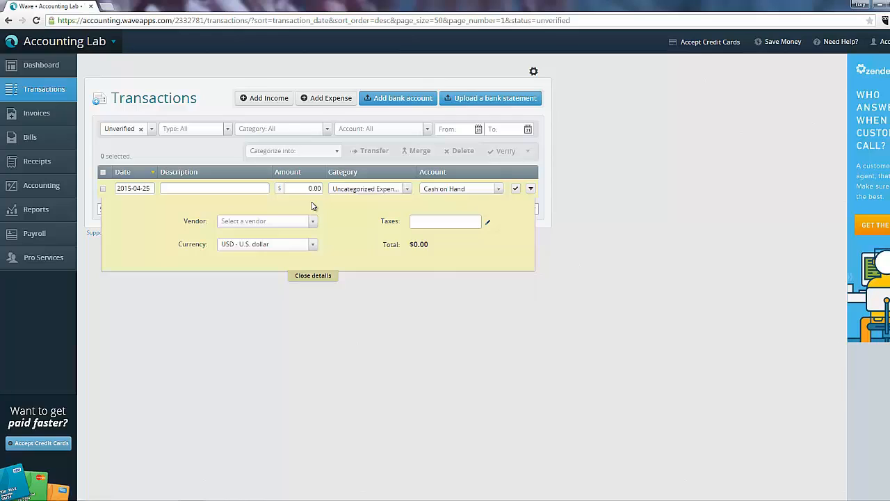
click(214, 188)
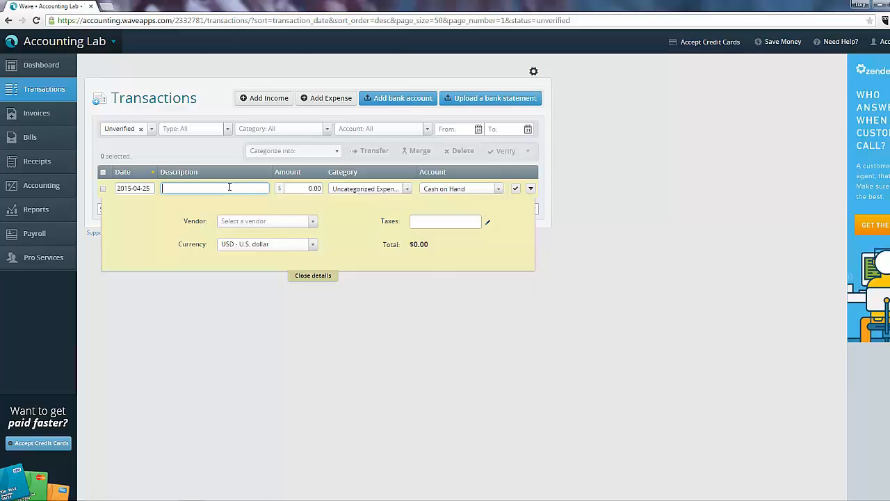
text(Bu)
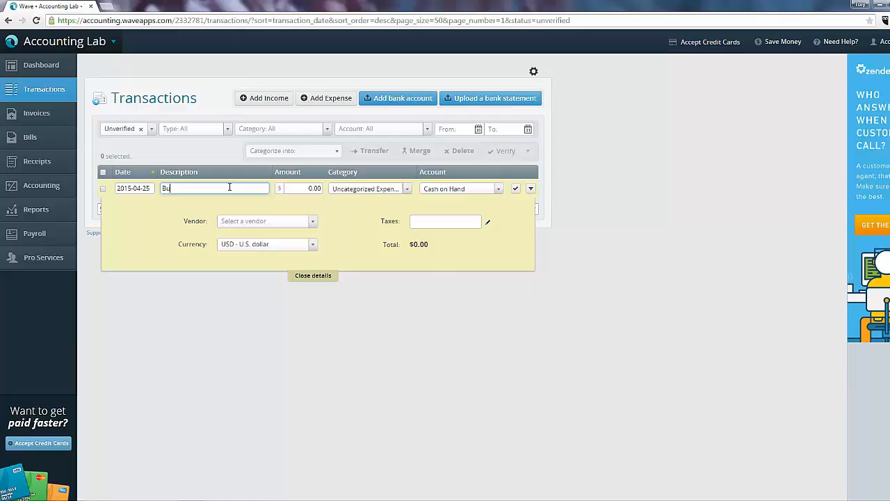
text(ought in)
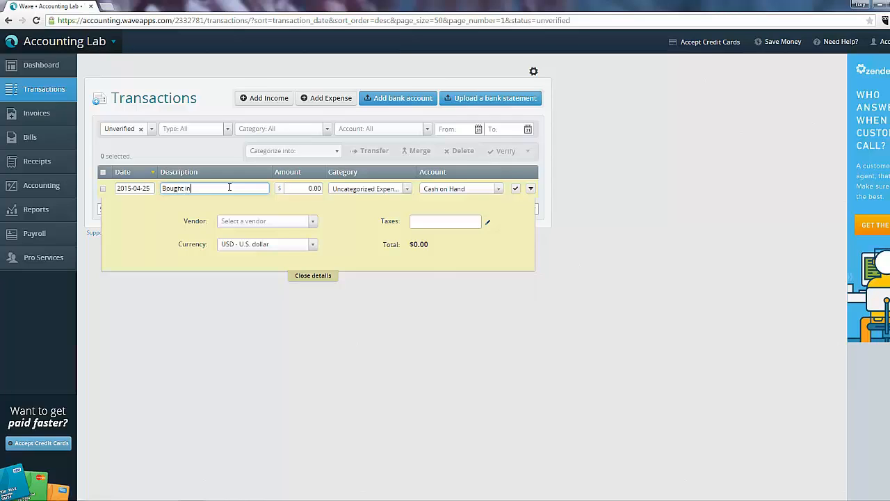
text(k for printer)
click(303, 188)
text(90)
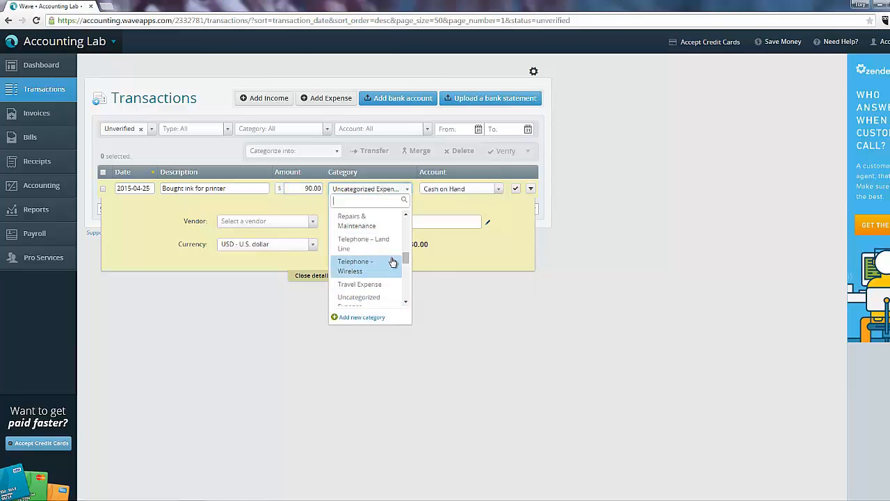
Step: Categorize the 90.00 printer-ink expense as Office Supplies and mark it verified
scroll(down, 3)
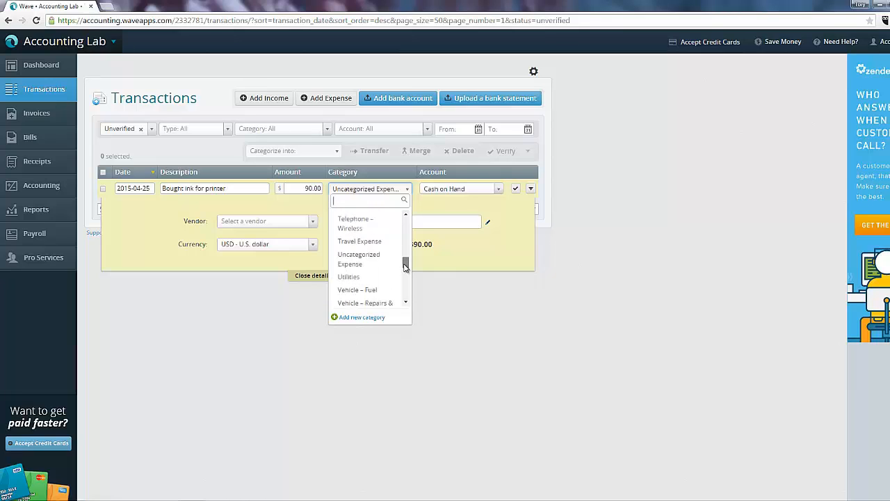
scroll(up, 3)
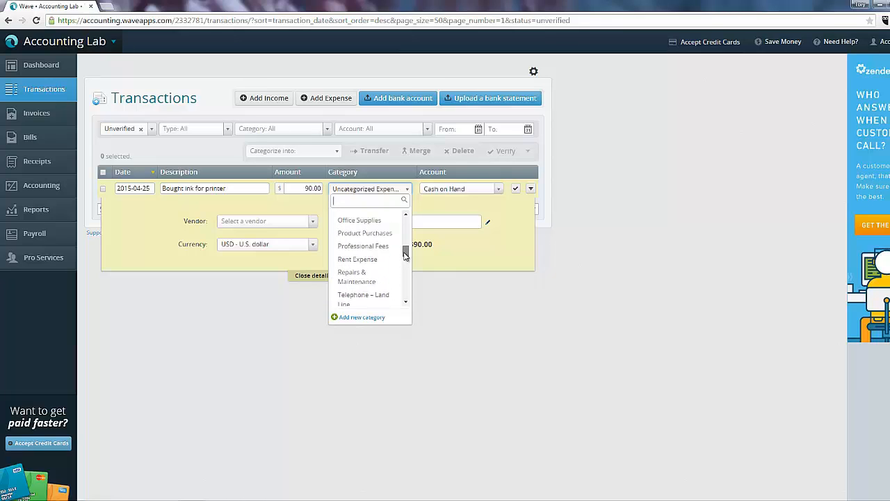
click(359, 220)
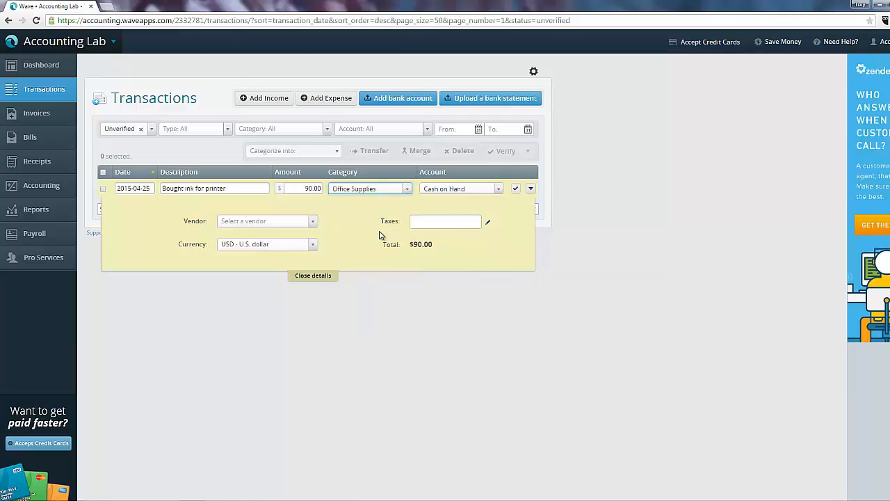
mouse_move(445, 197)
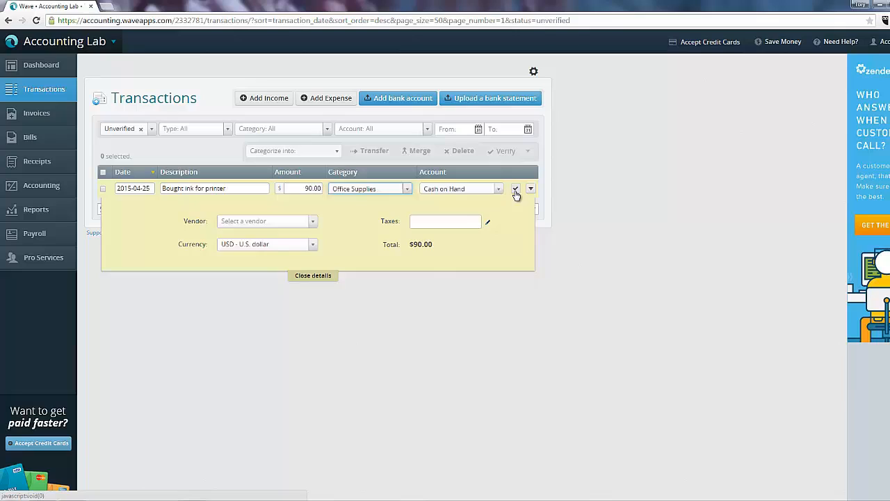
click(515, 189)
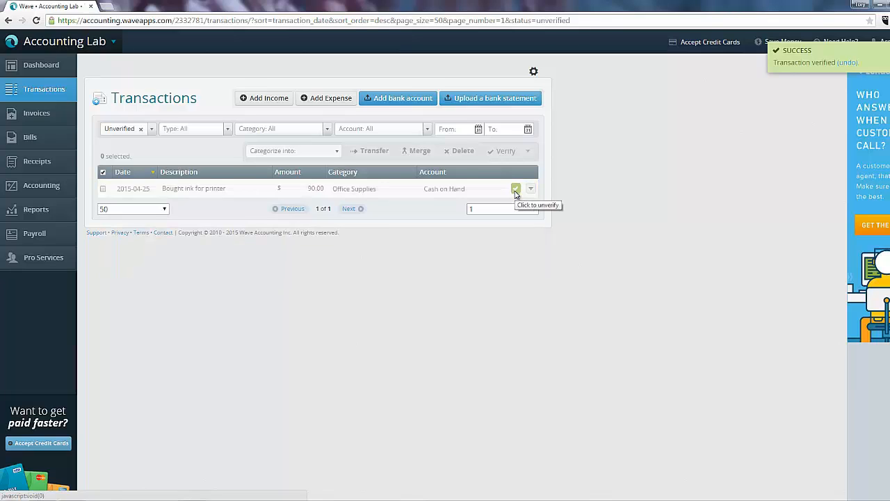
click(515, 189)
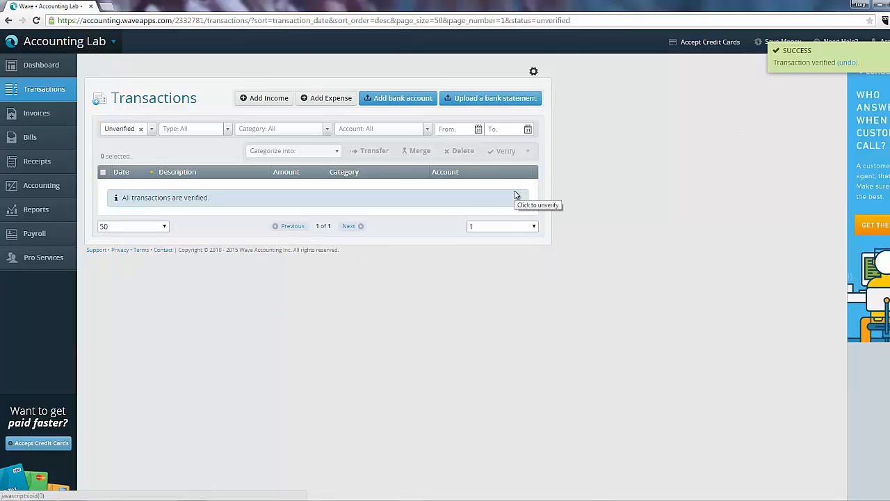